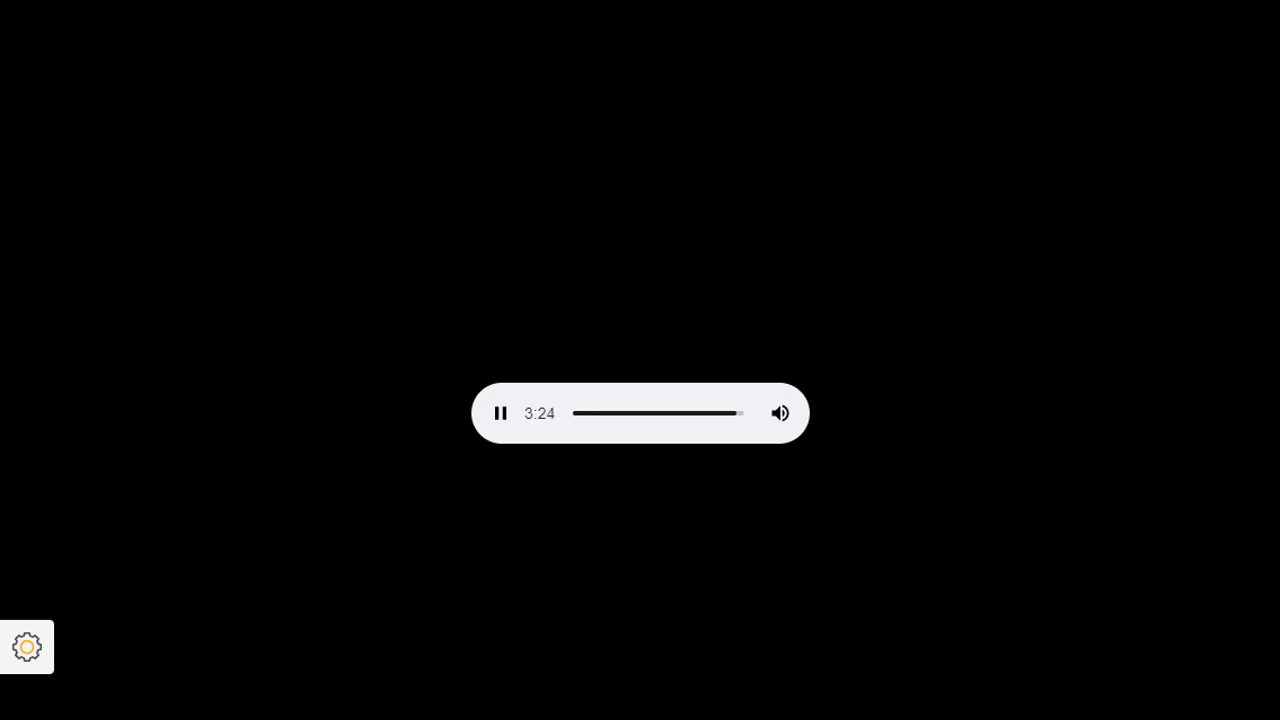
left_click(28, 646)
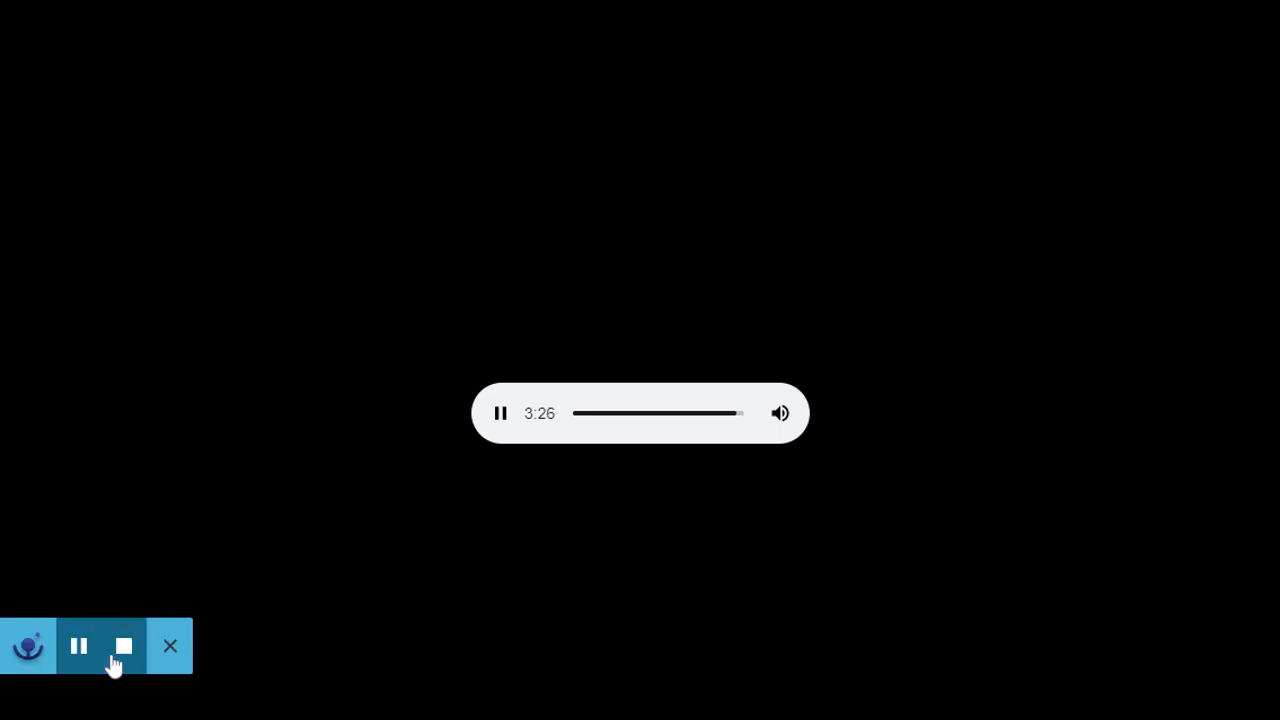
mouse_move(124, 648)
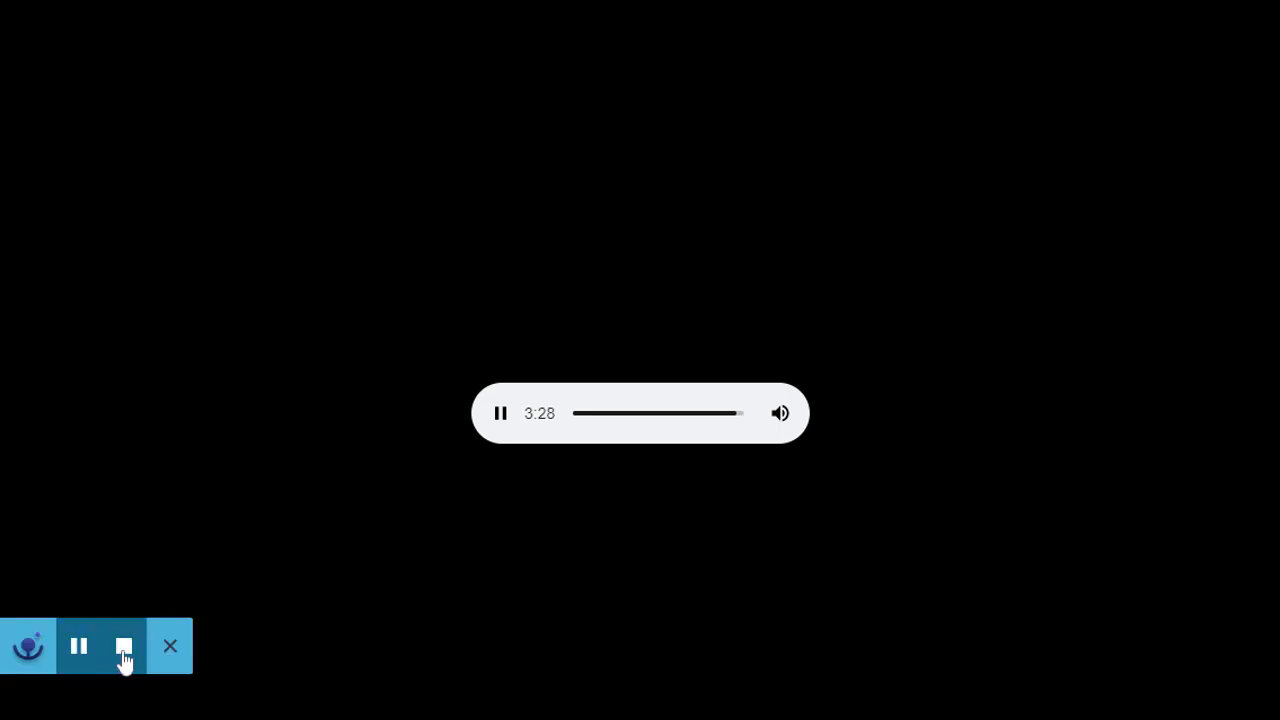